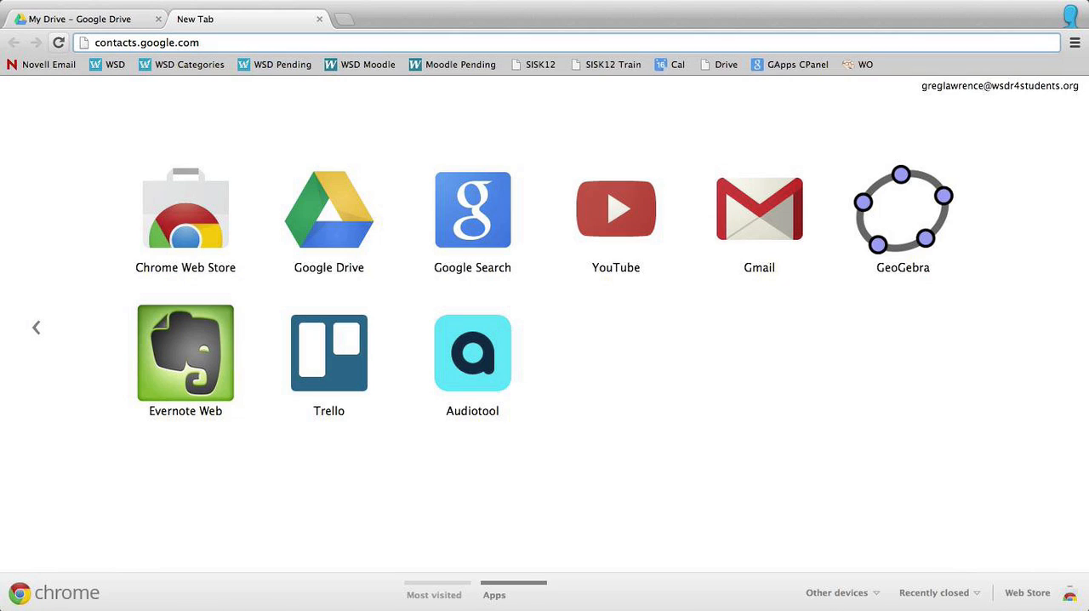
Step: Load contacts.google.com in the new browser tab
key("Return")
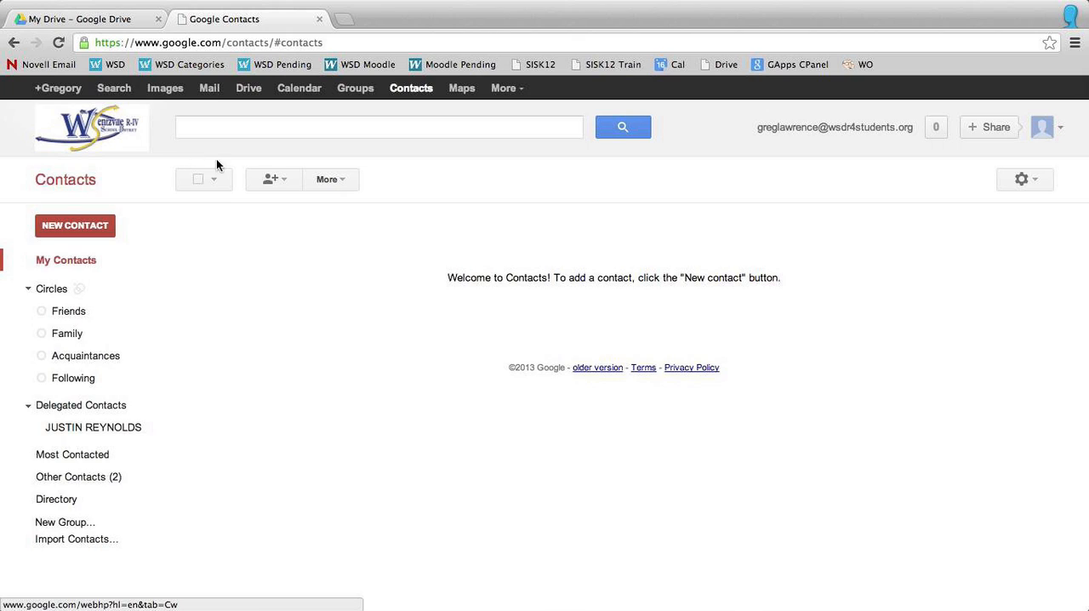
mouse_move(165, 308)
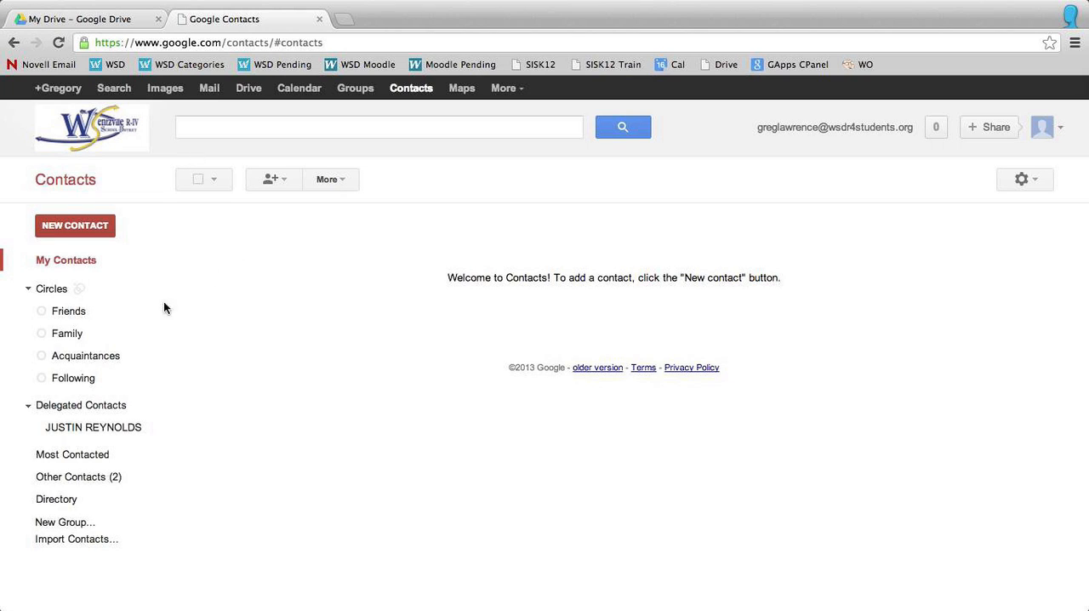
mouse_move(61, 521)
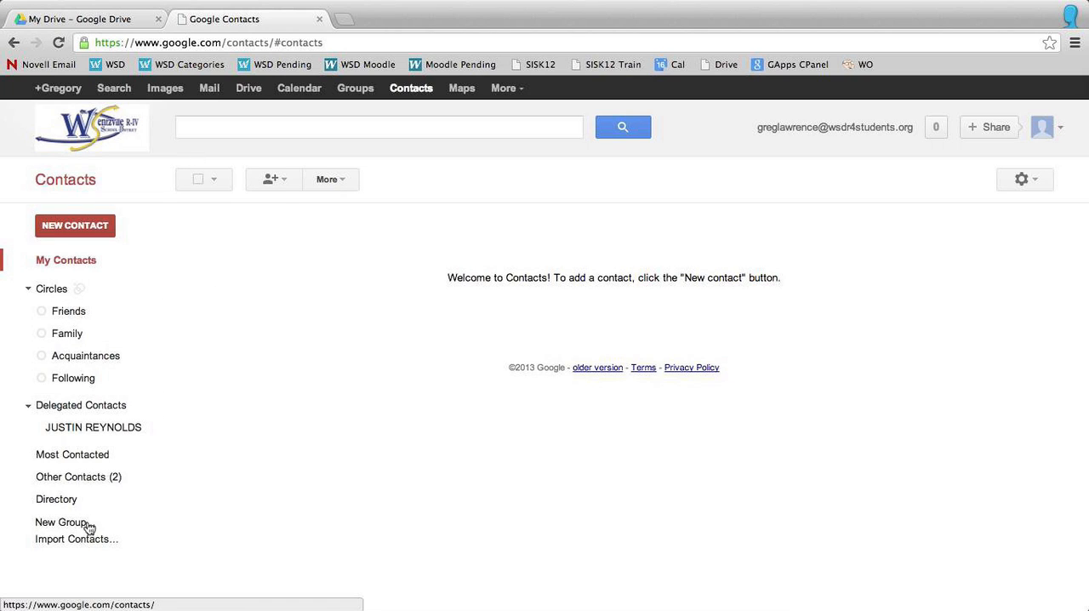
mouse_move(58, 525)
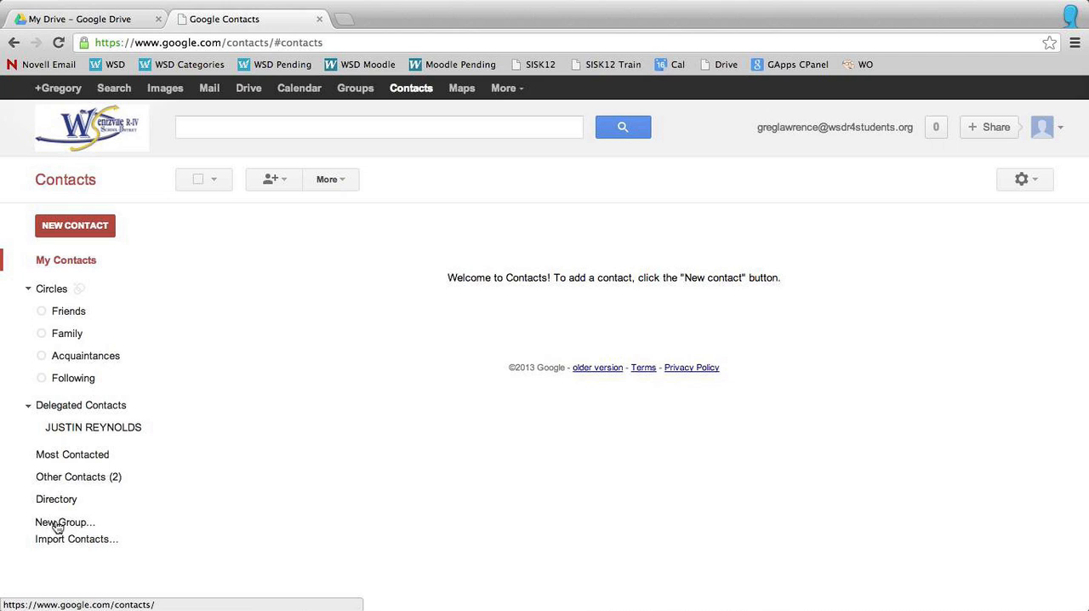
Step: Create a contact group named '6th Period'
left_click(64, 521)
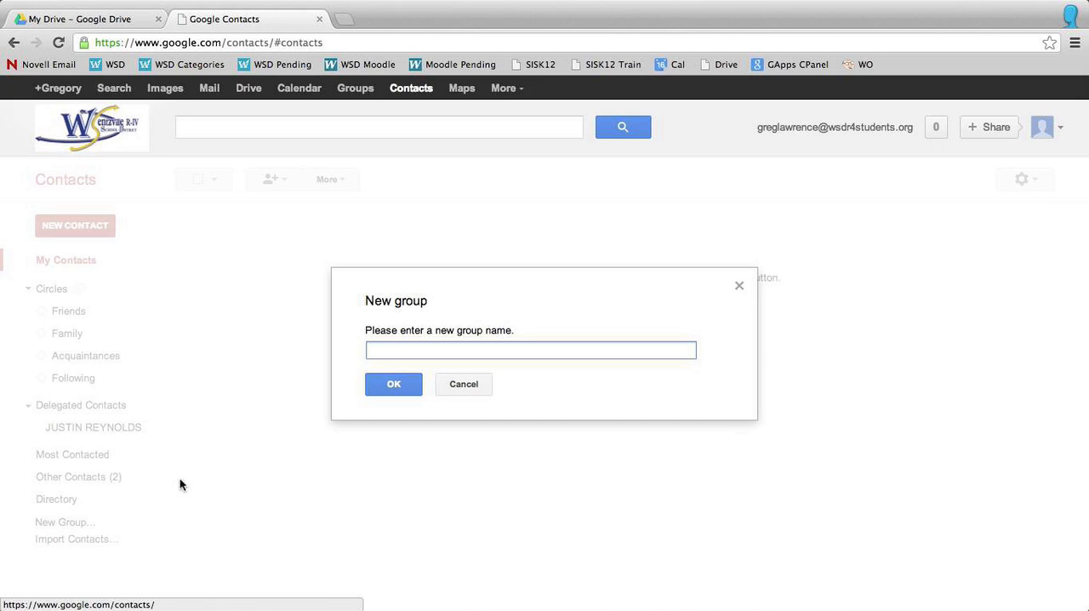
mouse_move(252, 473)
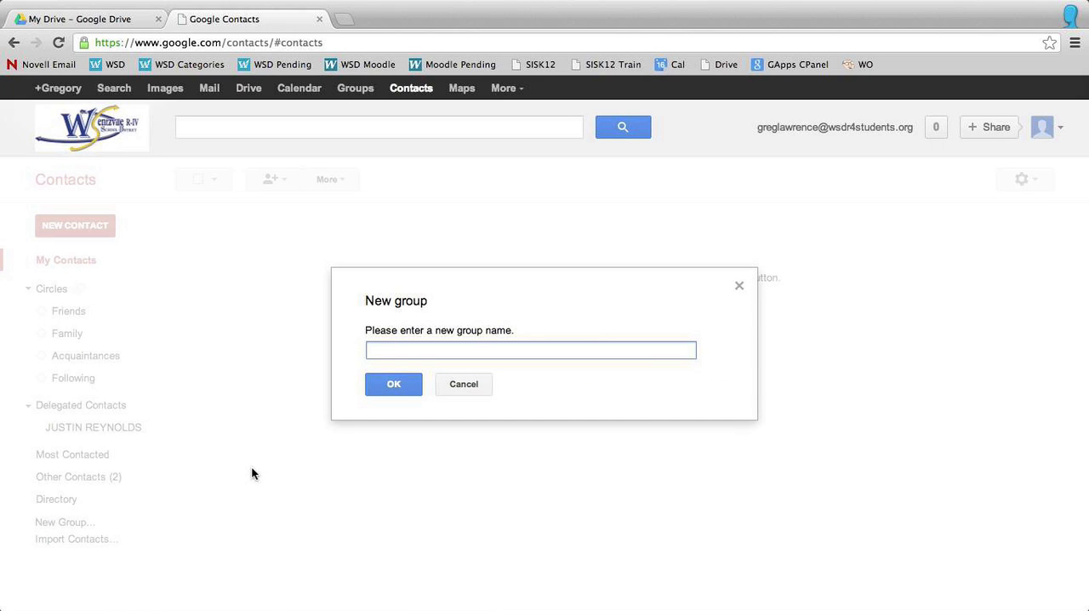
type("6th Per")
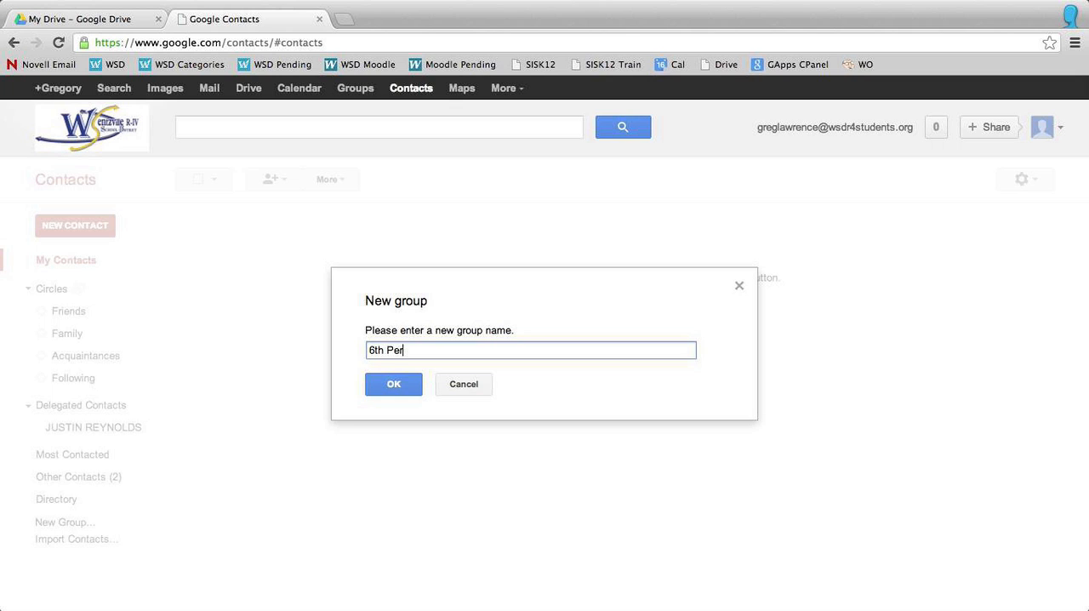
type("iod")
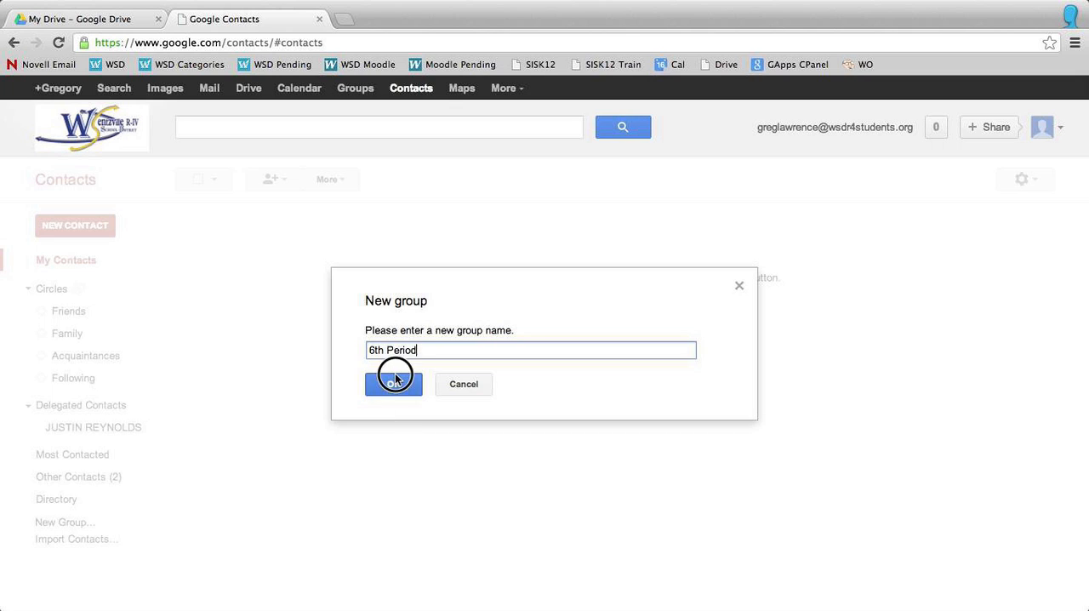
left_click(393, 384)
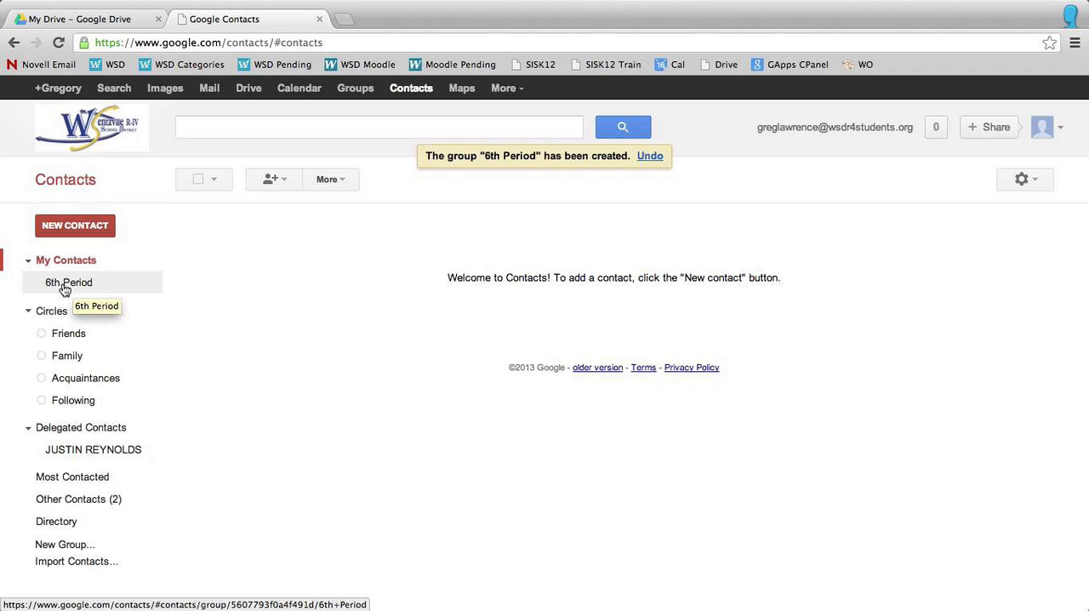
mouse_move(163, 279)
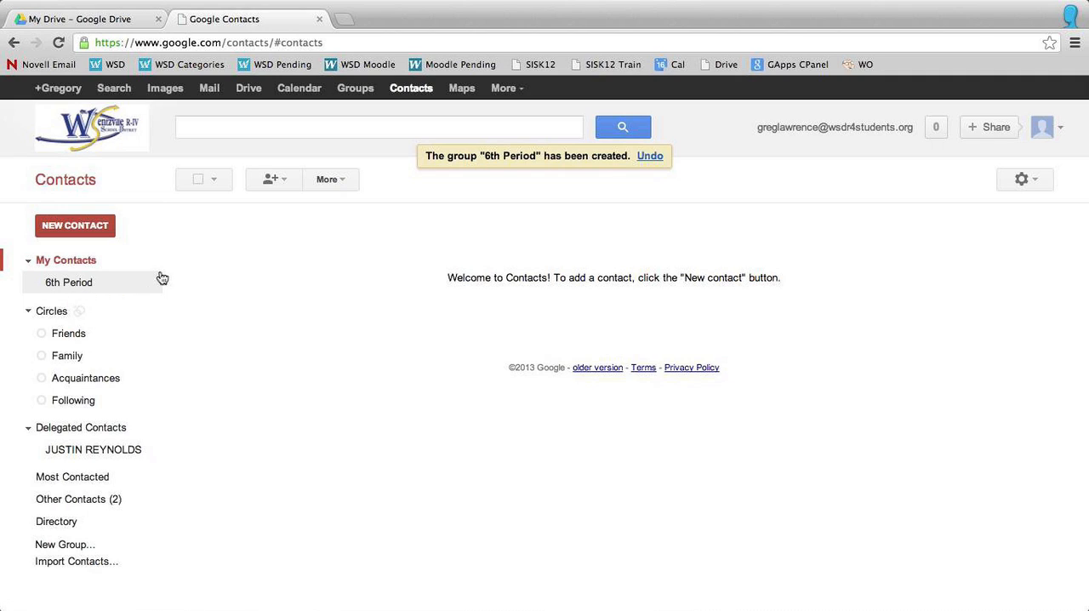
left_click(379, 126)
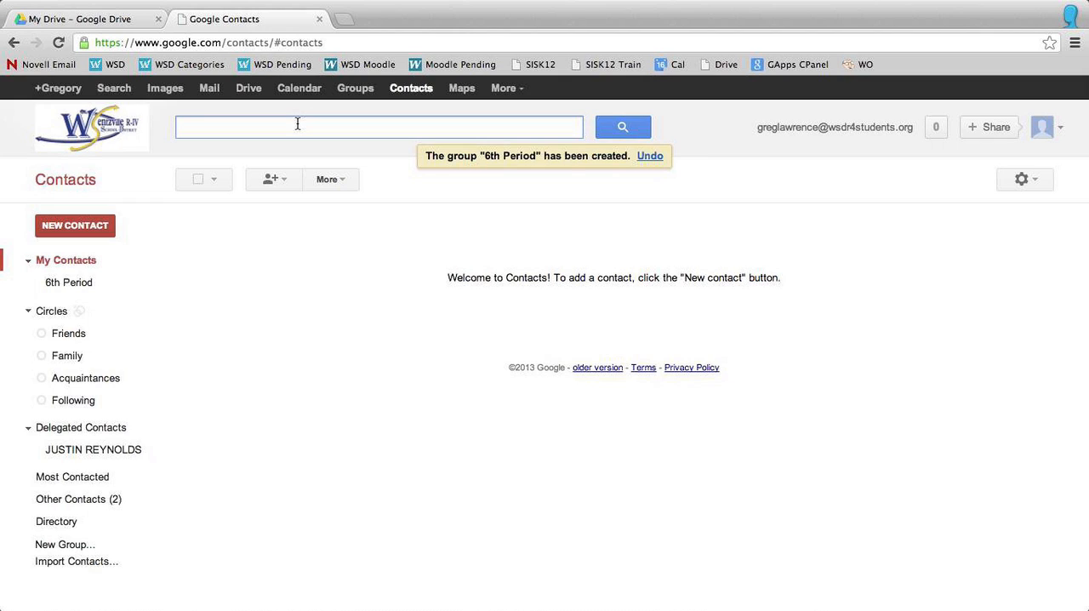
type("N")
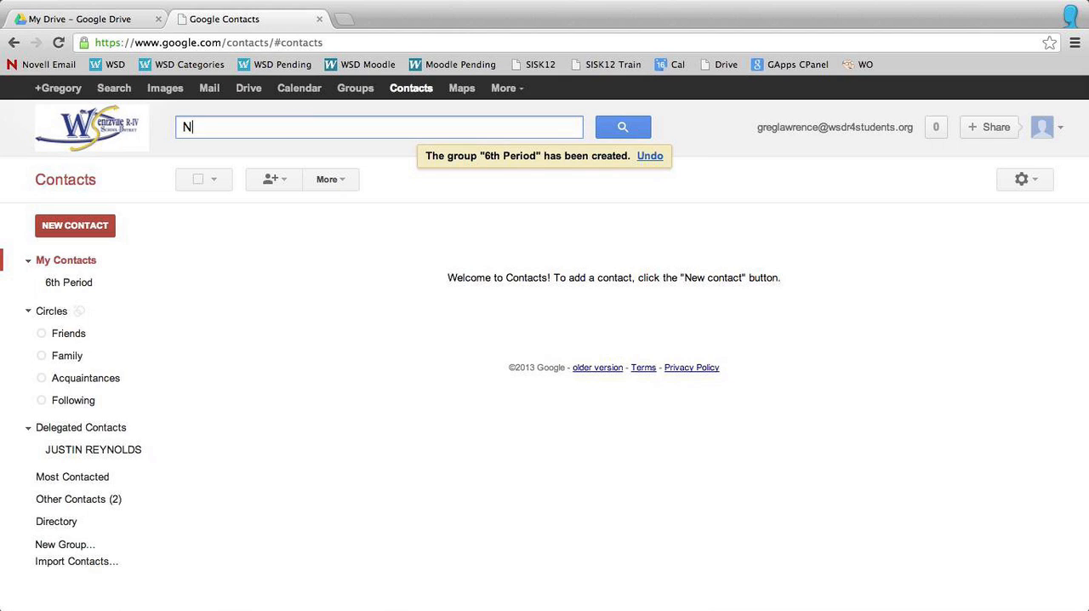
type("ichole Nolan")
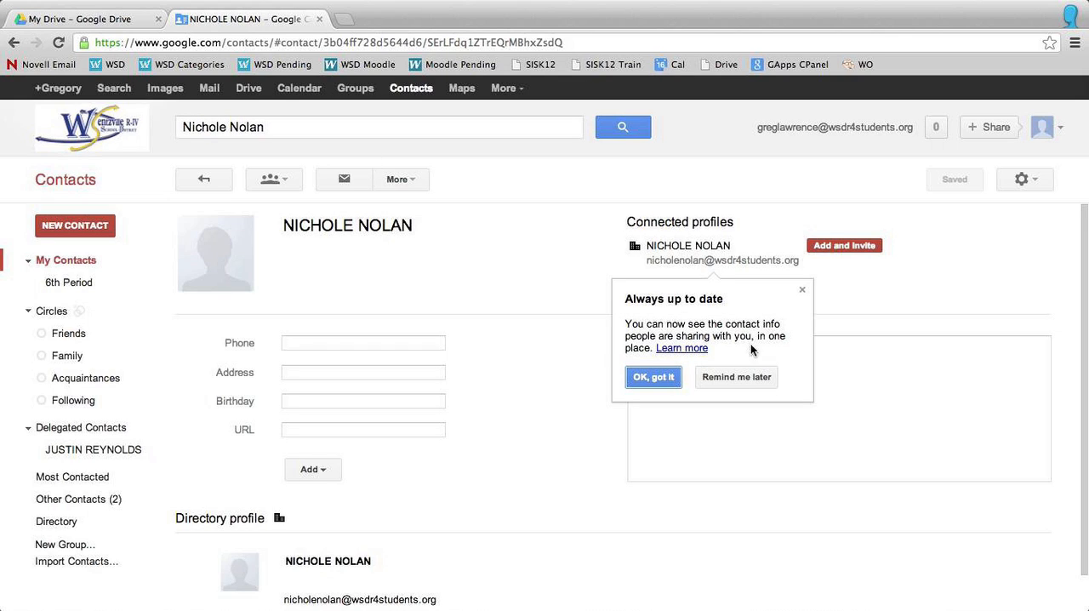
left_click(653, 377)
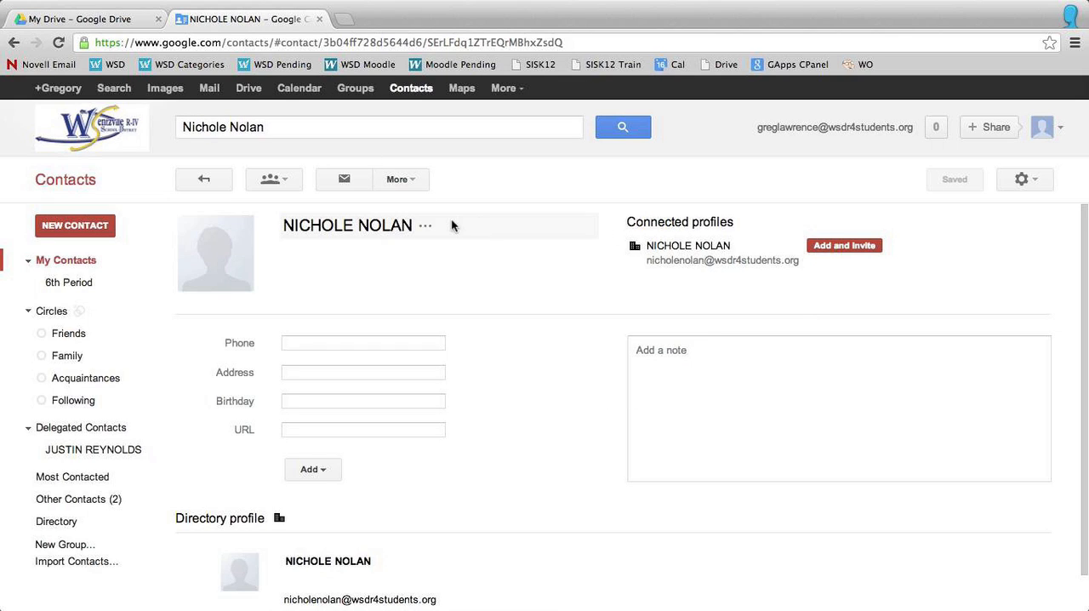
mouse_move(273, 178)
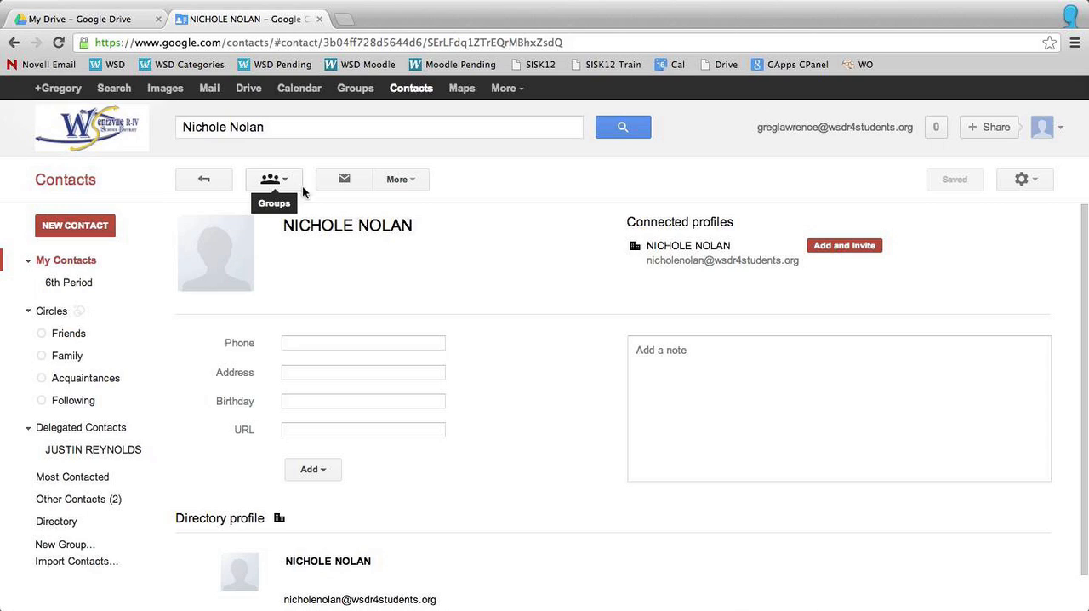
mouse_move(262, 294)
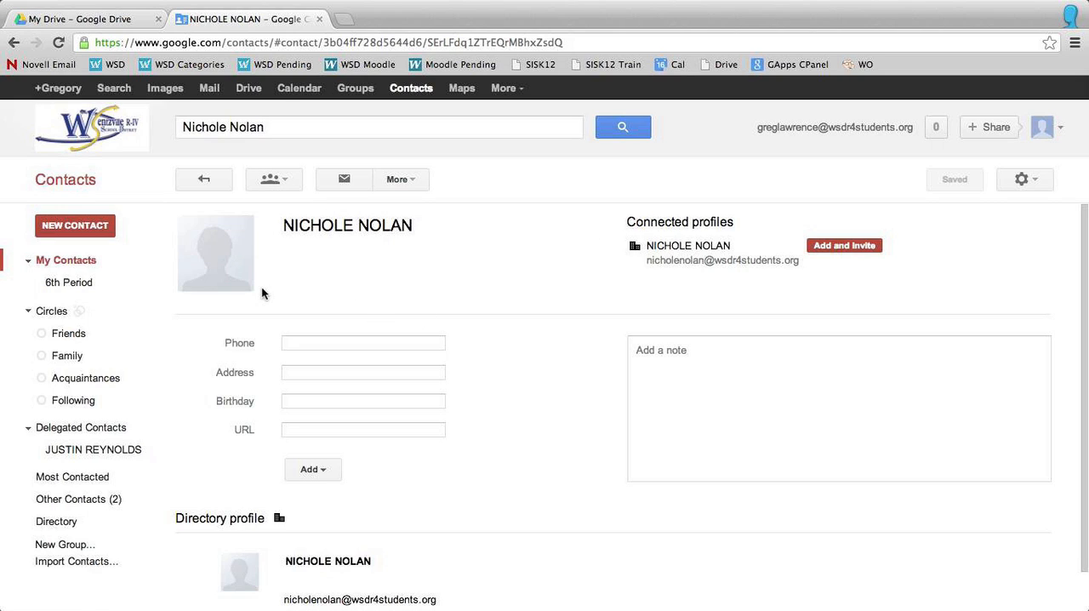
mouse_move(274, 198)
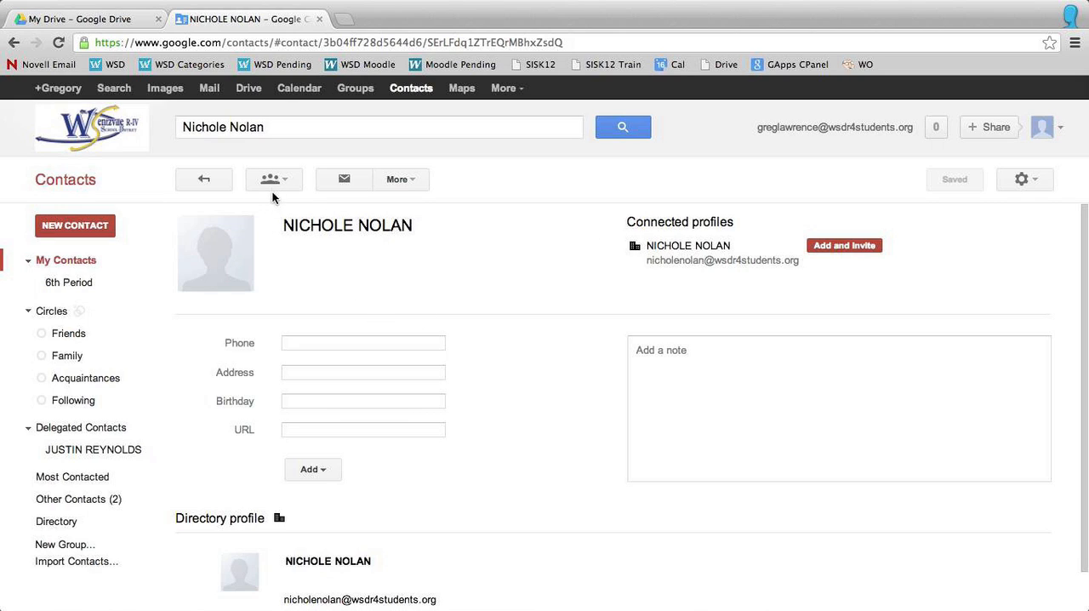
left_click(273, 179)
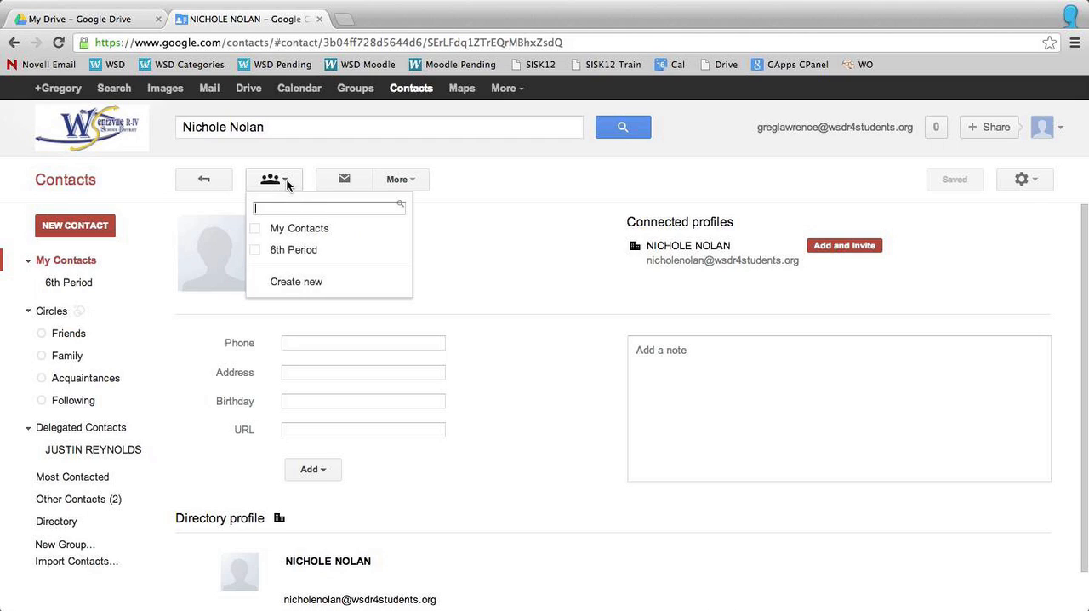
left_click(256, 249)
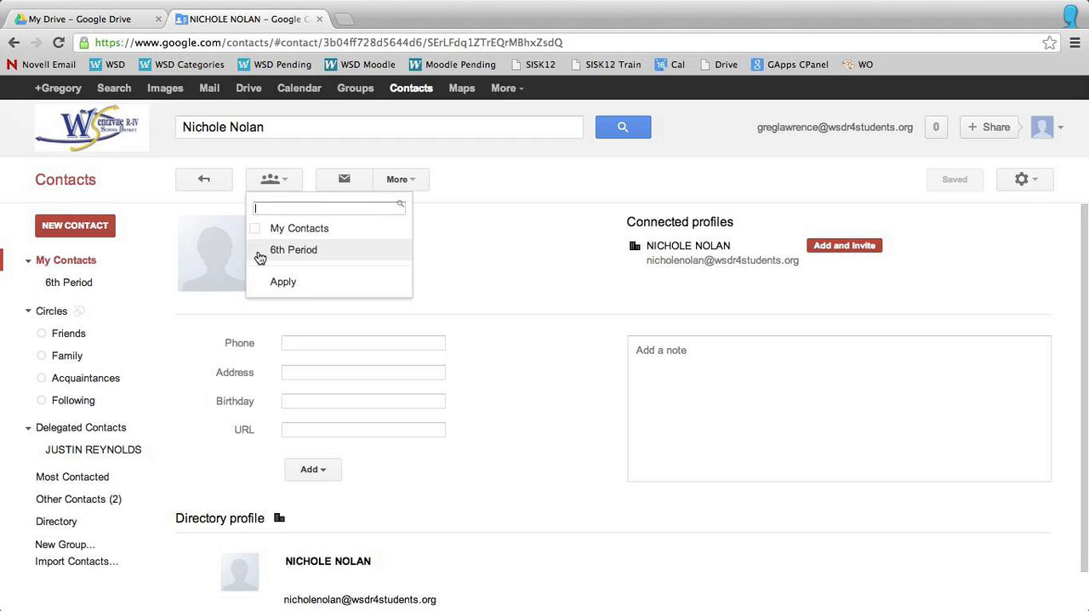
left_click(282, 281)
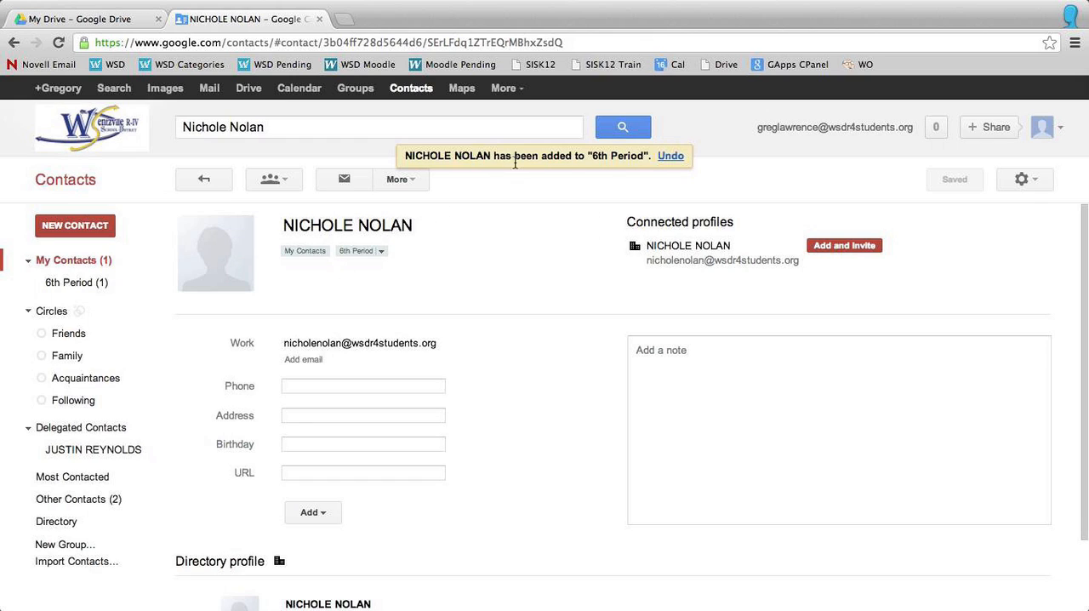
left_click(379, 127)
type("Greg Law")
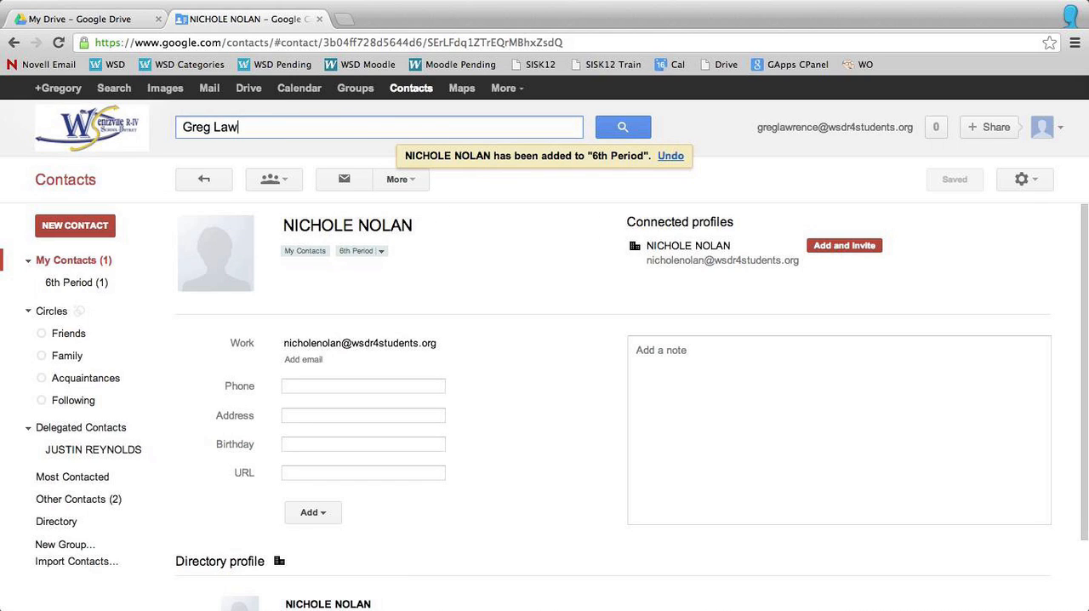
left_click(622, 126)
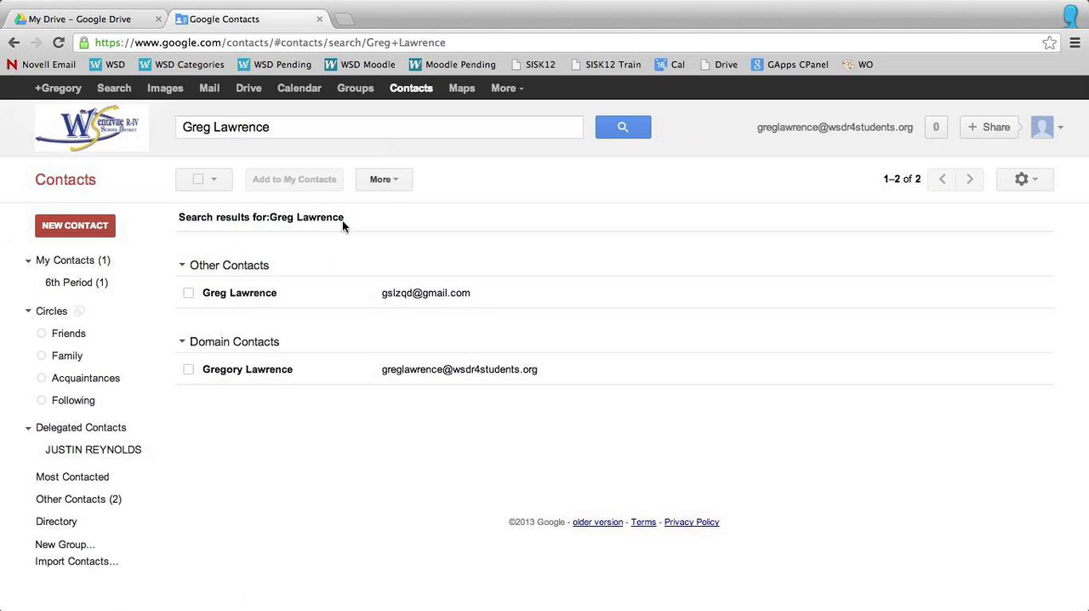
left_click(188, 368)
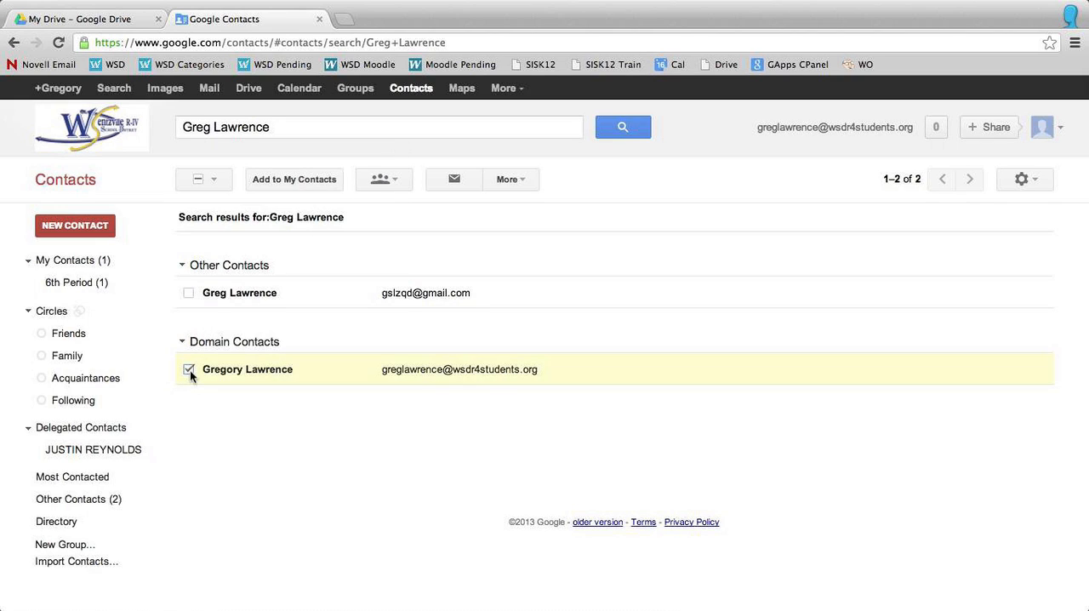
mouse_move(384, 178)
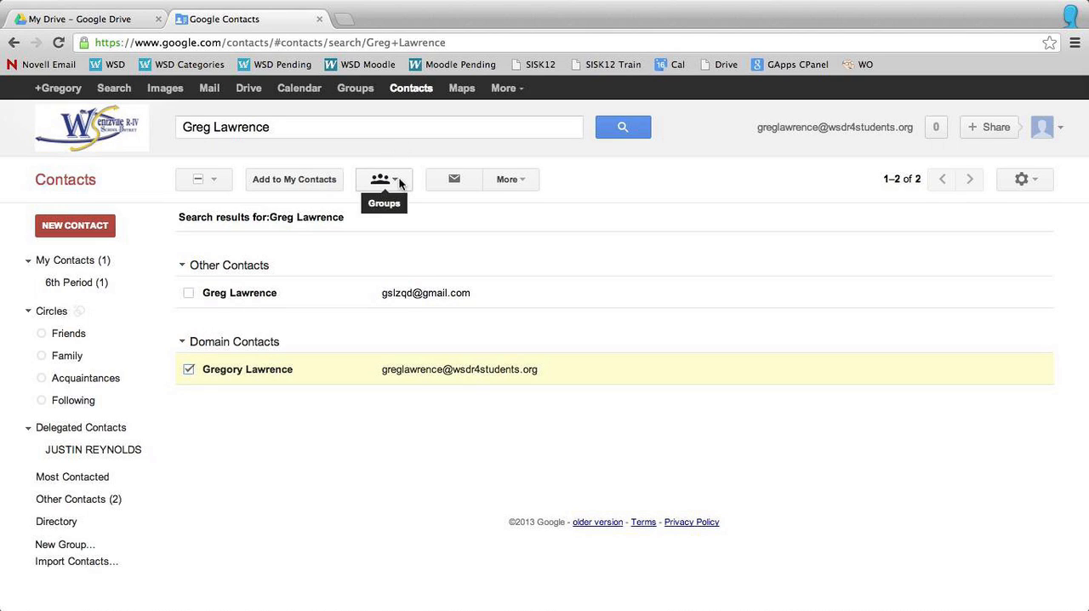
left_click(383, 178)
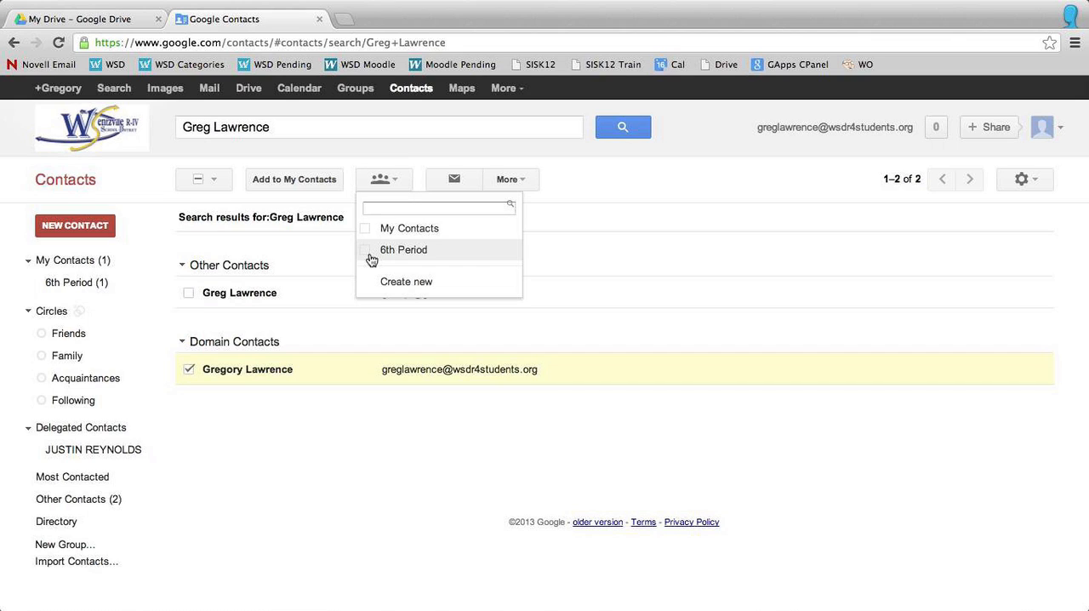
left_click(403, 250)
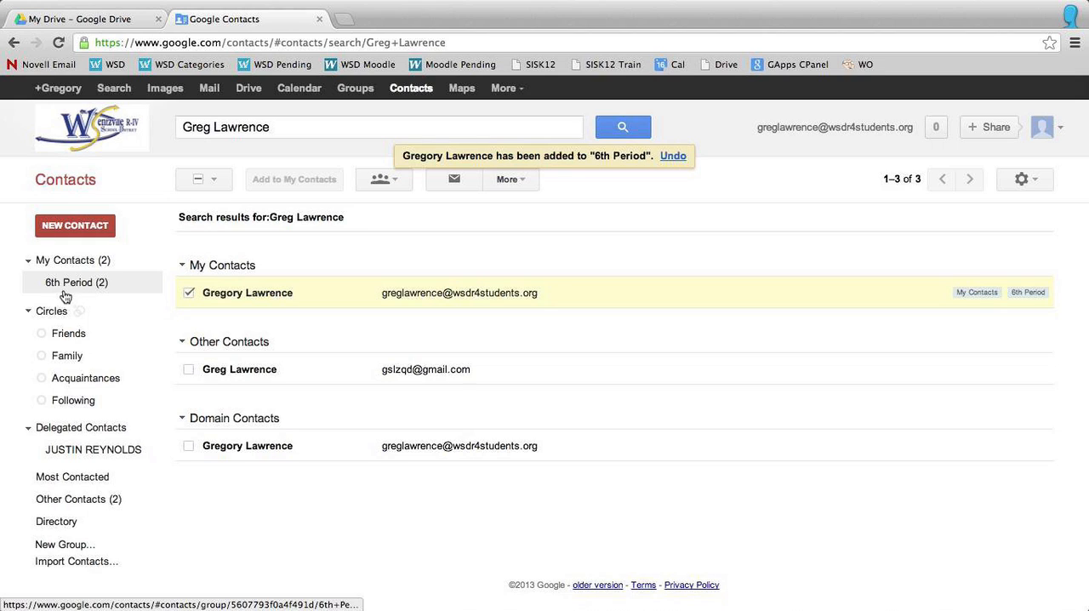
mouse_move(90, 287)
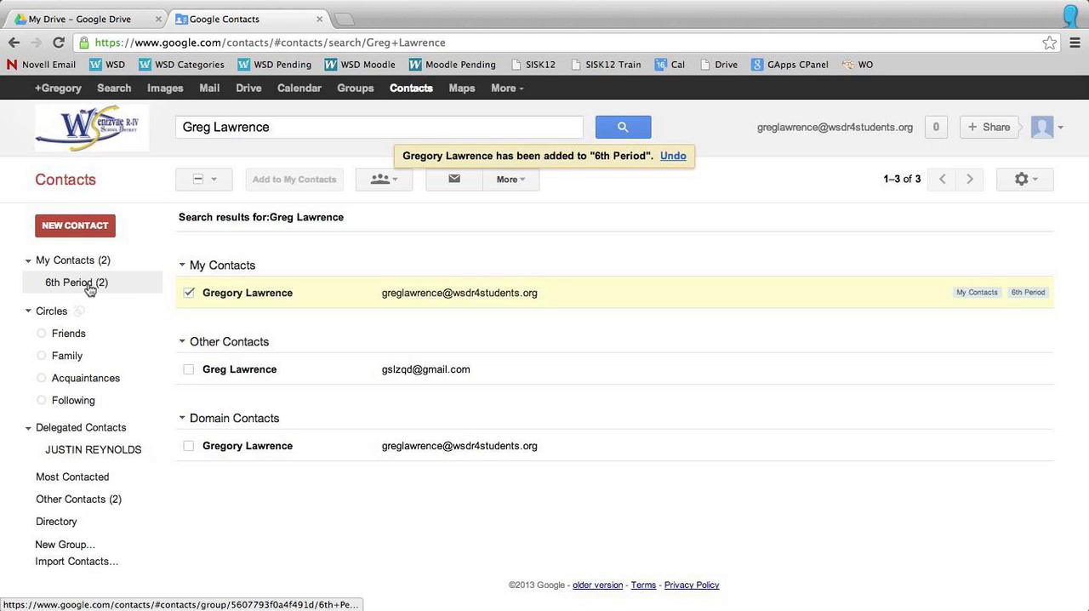
Step: View 6th Period's two members, then return to the Drive file list
left_click(76, 282)
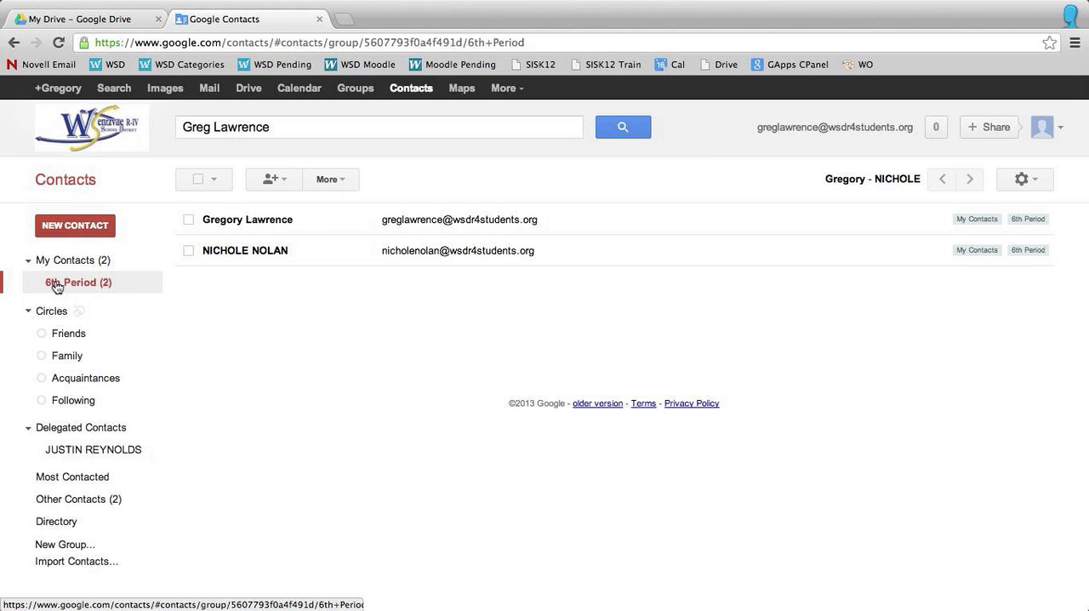
mouse_move(287, 274)
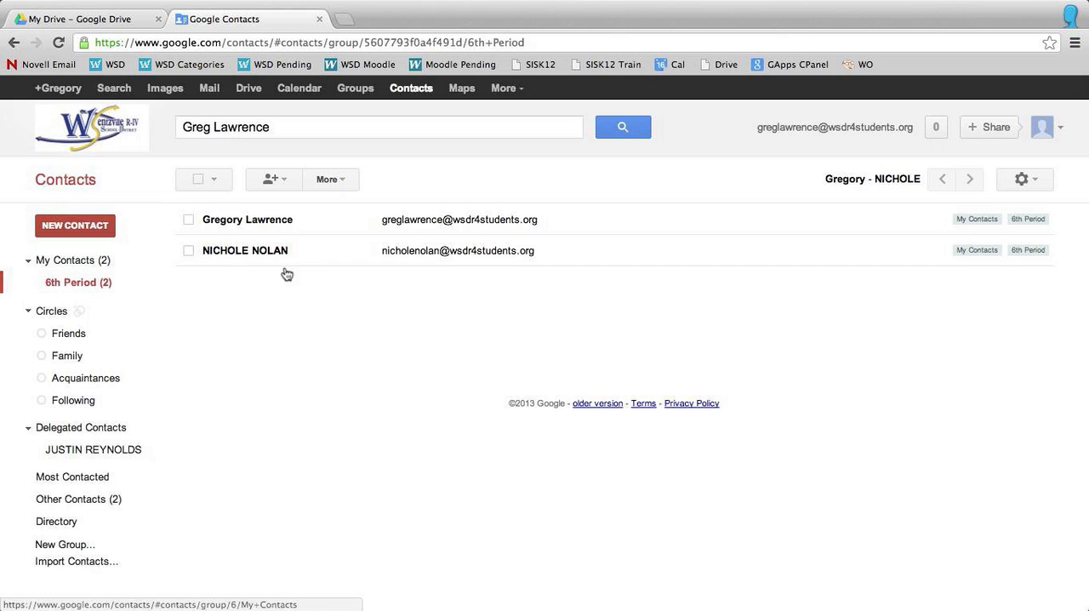
mouse_move(227, 271)
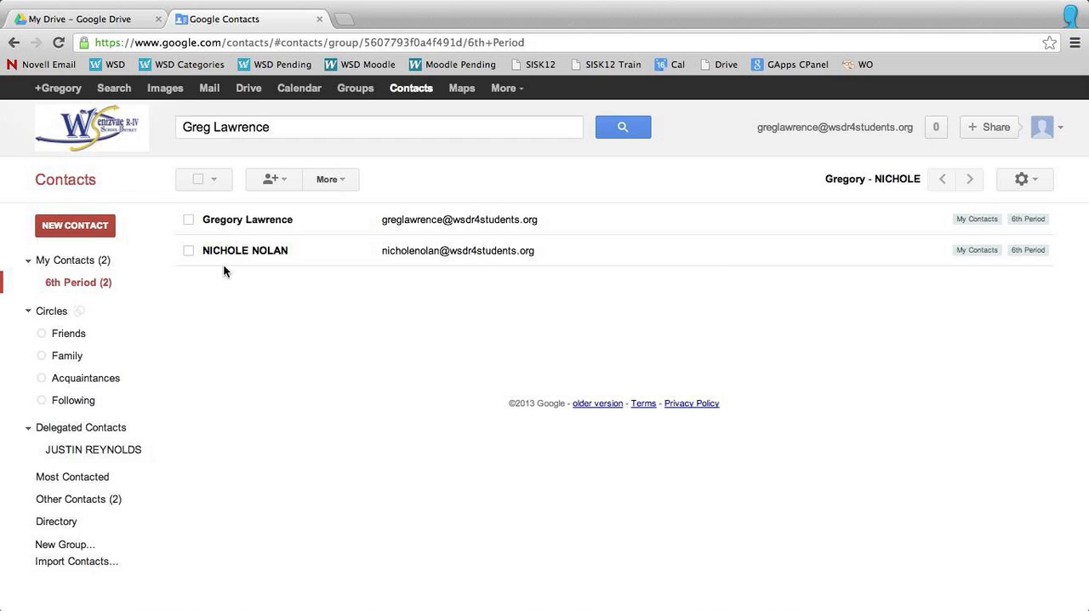
left_click(247, 87)
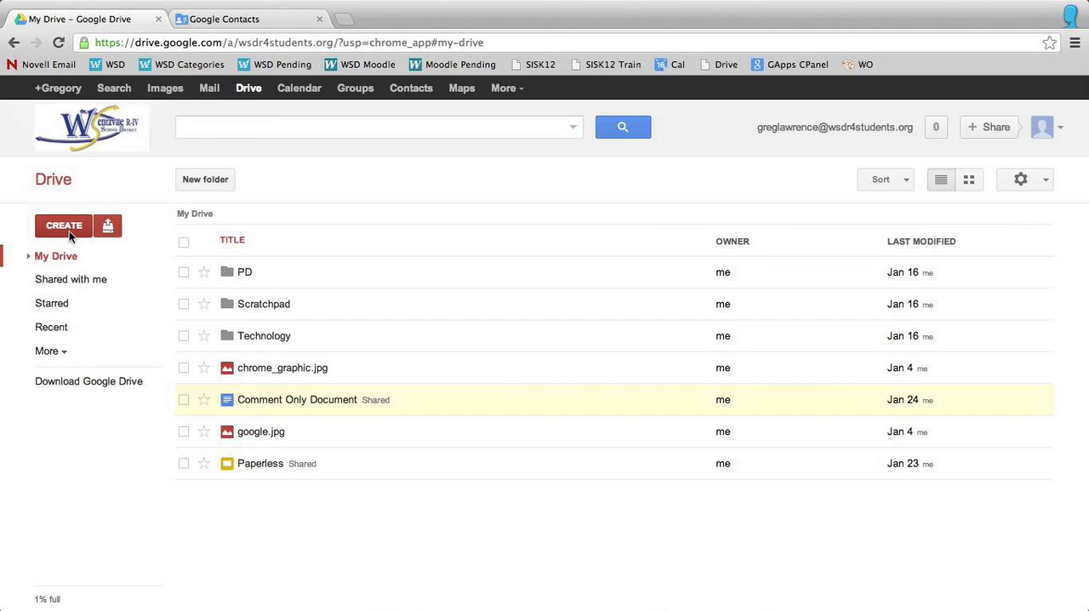
mouse_move(165, 336)
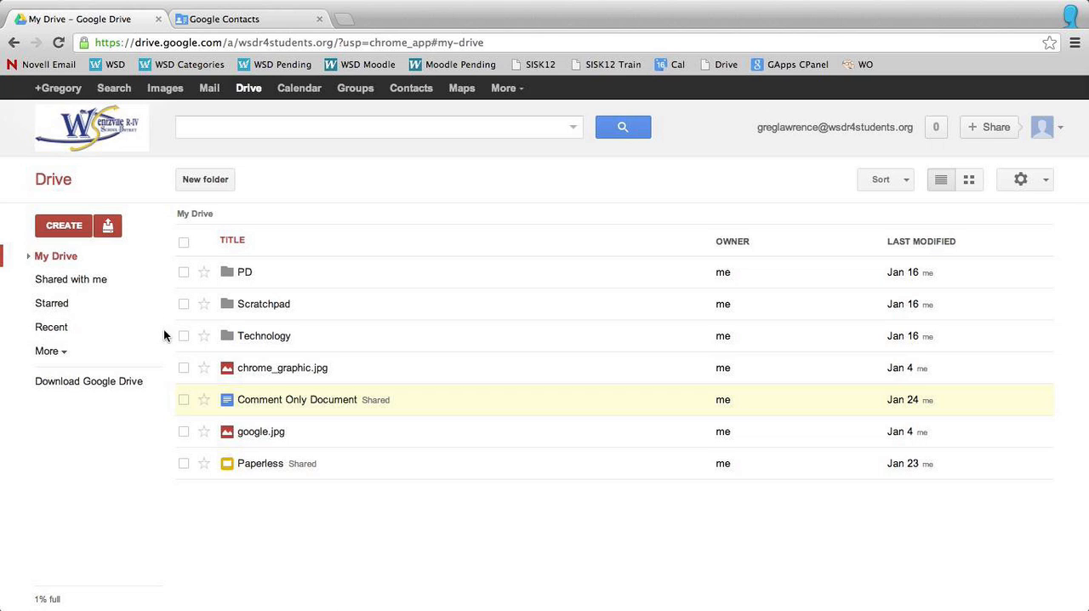
mouse_move(261, 432)
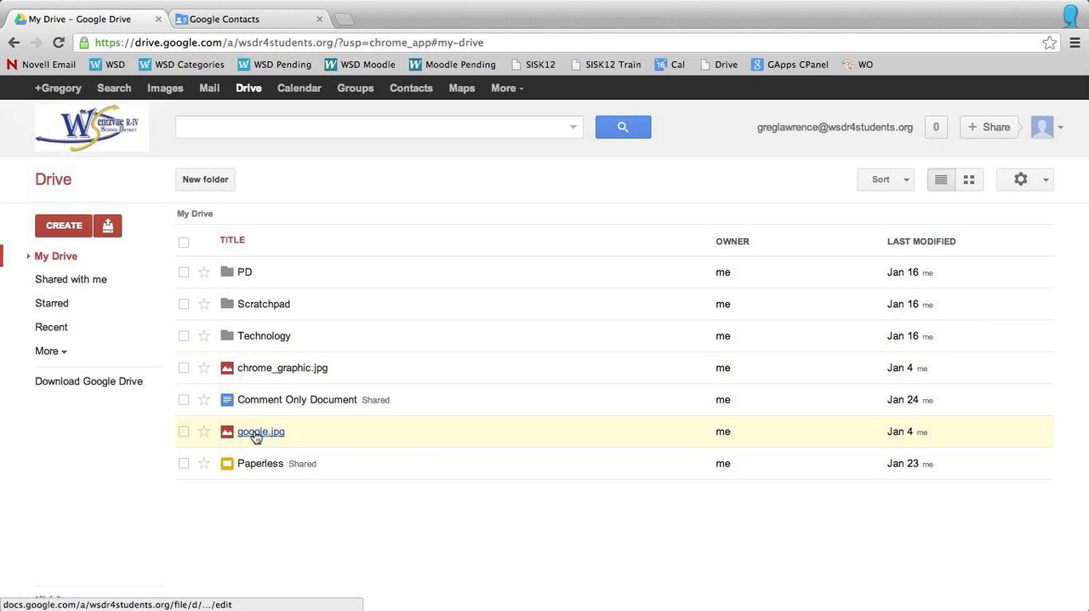
Step: Open google.jpg from My Drive
left_click(260, 431)
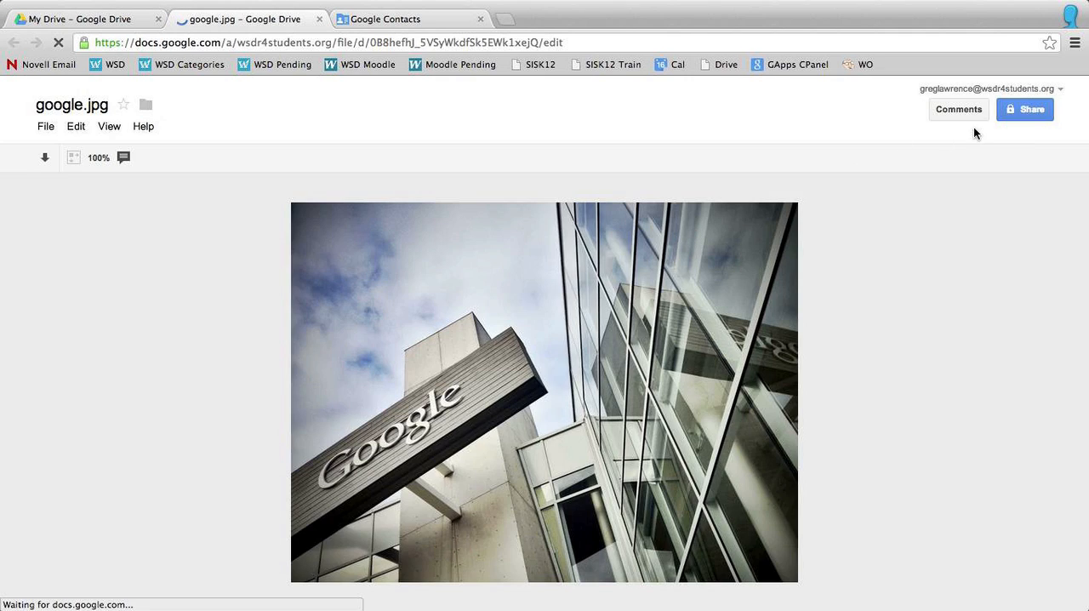
mouse_move(1025, 109)
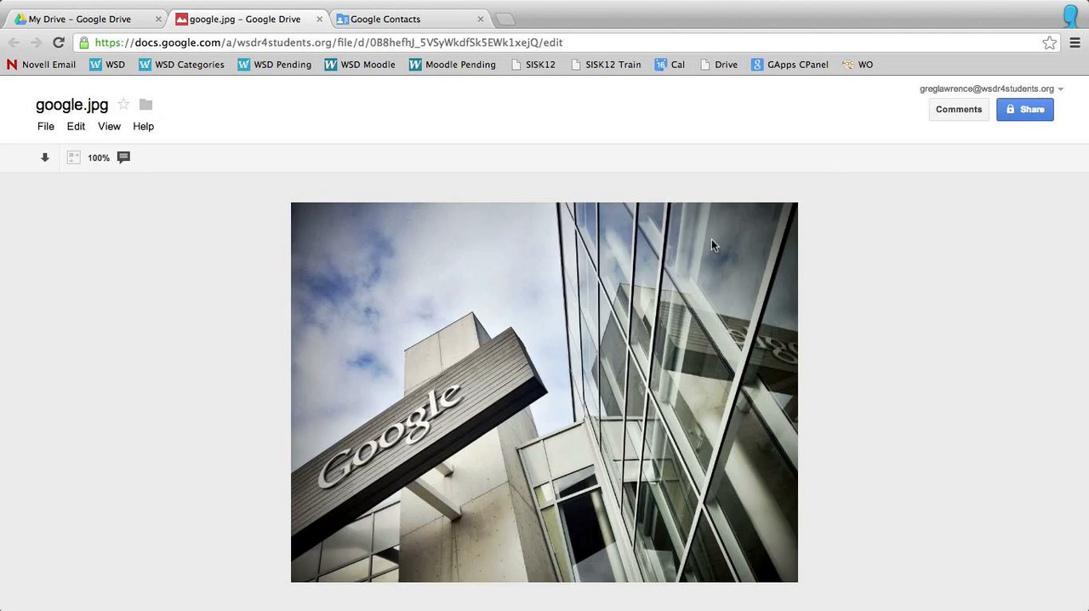
Step: Share google.jpg with the 6th Period group and show permission options
left_click(1025, 109)
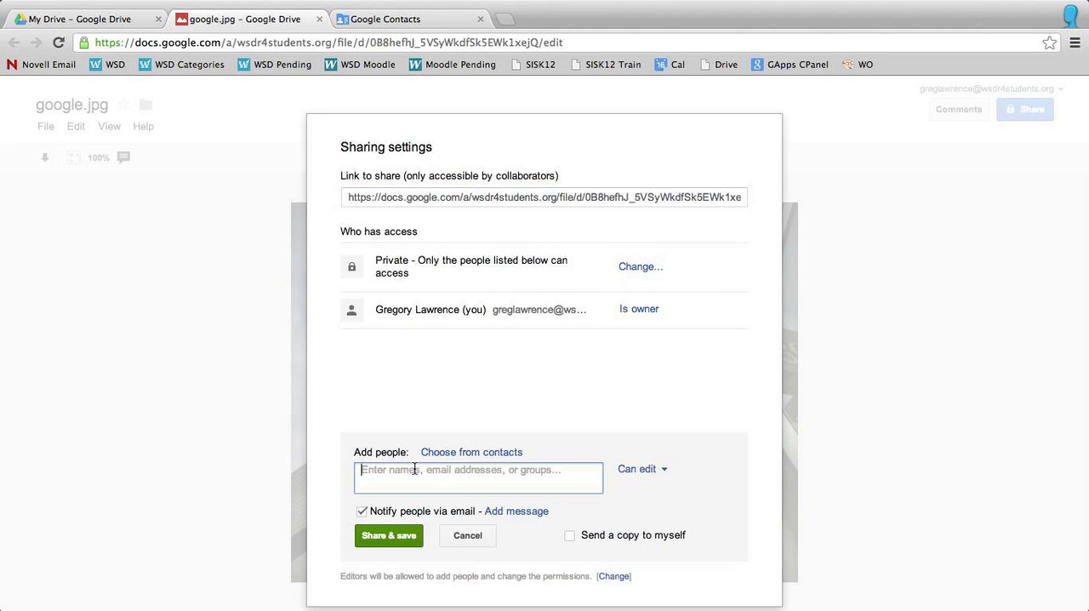
type("6th")
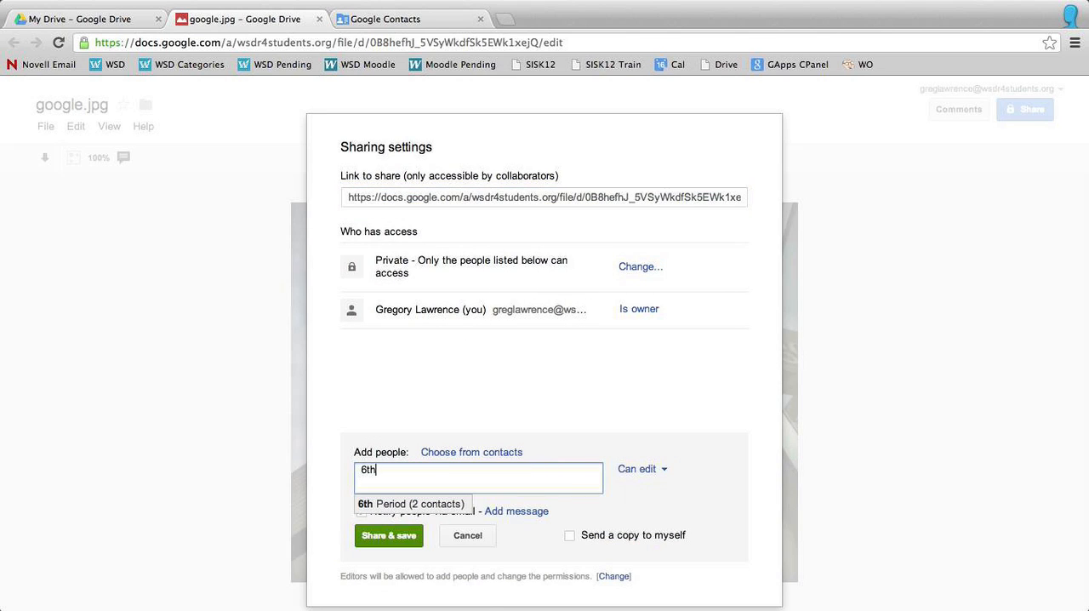
mouse_move(436, 523)
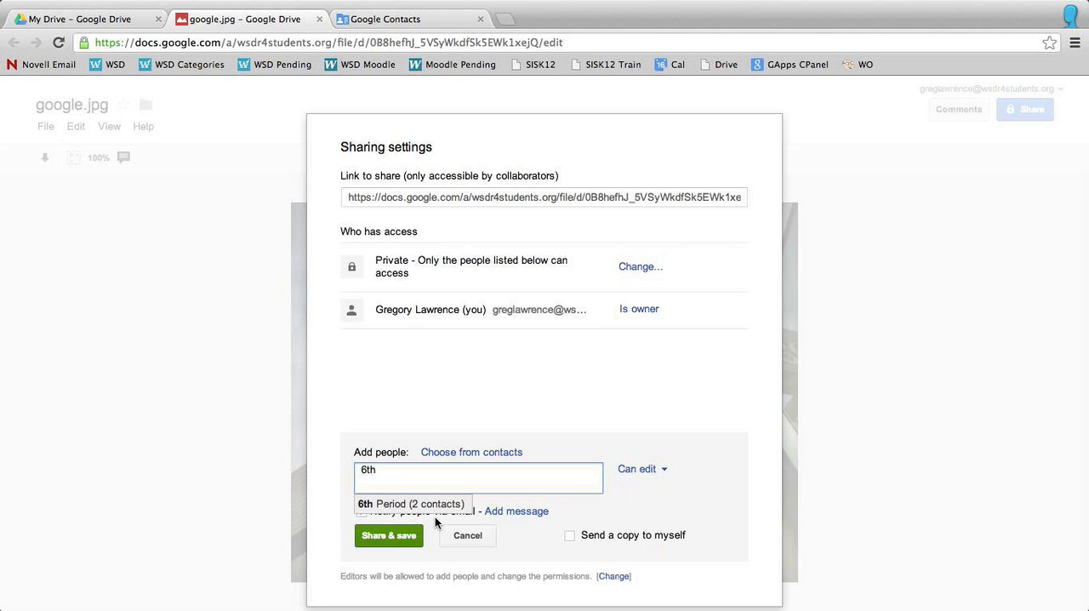
left_click(411, 504)
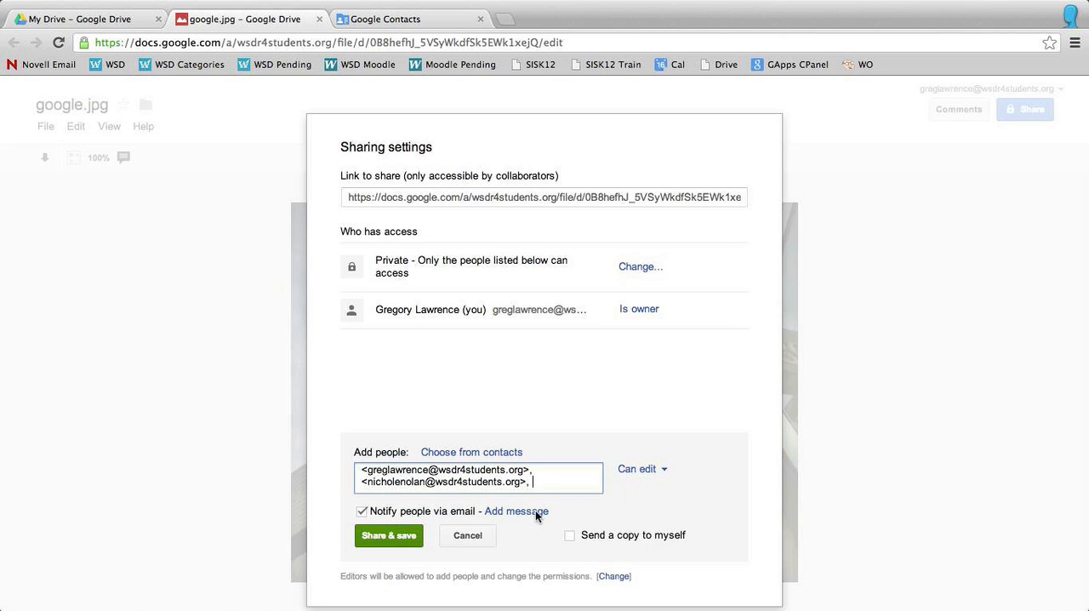
mouse_move(643, 469)
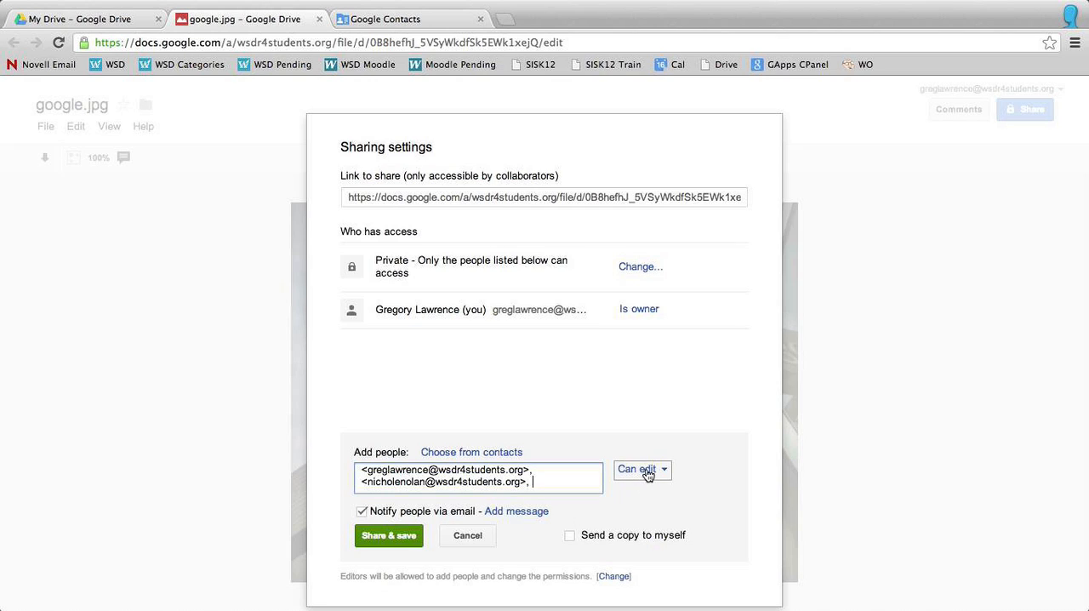
left_click(638, 469)
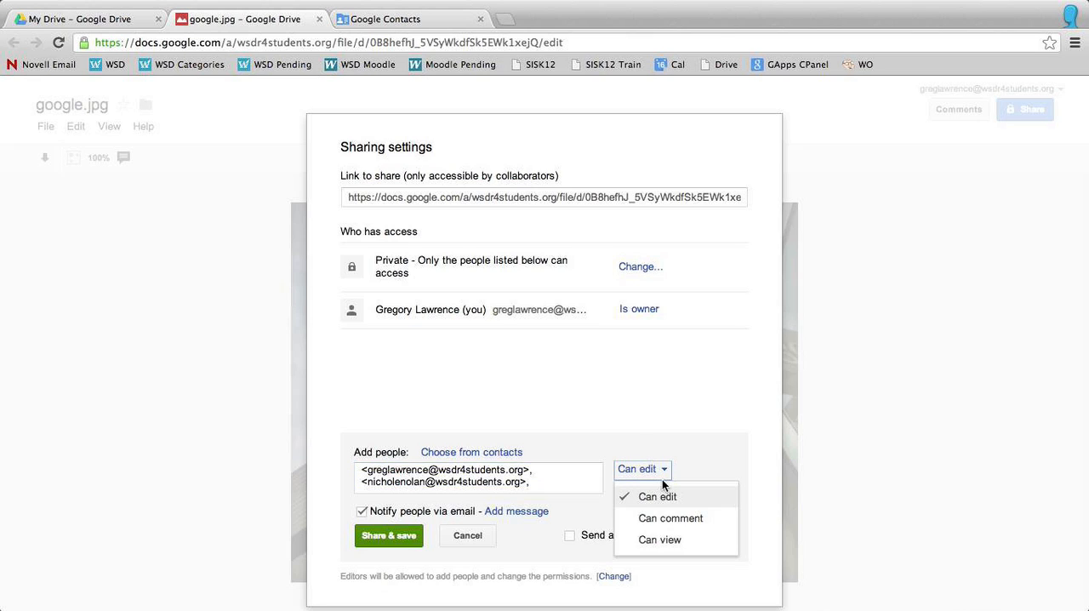
mouse_move(510, 517)
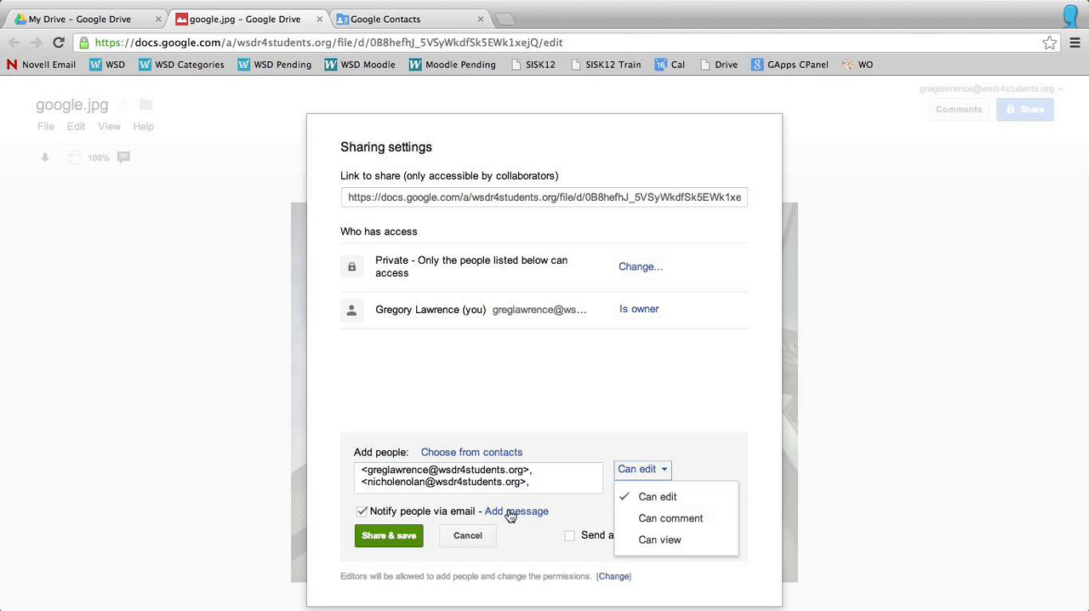